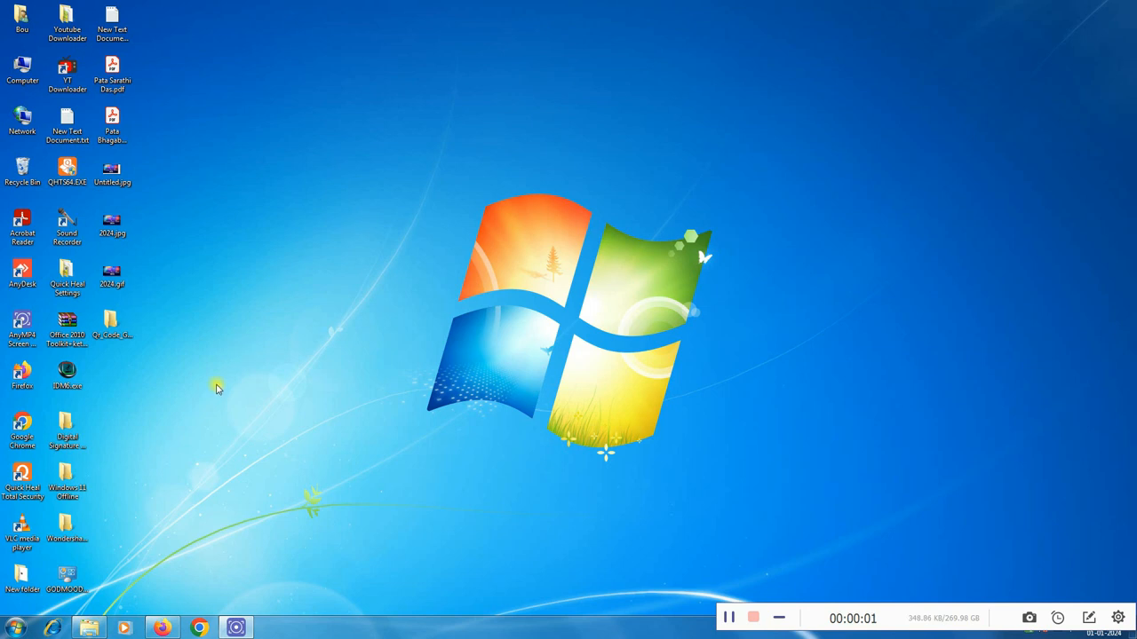
Step: Open the Qr_Code_Generator_v2.00 folder and launch Qr Code Generator.exe
double_click(111, 325)
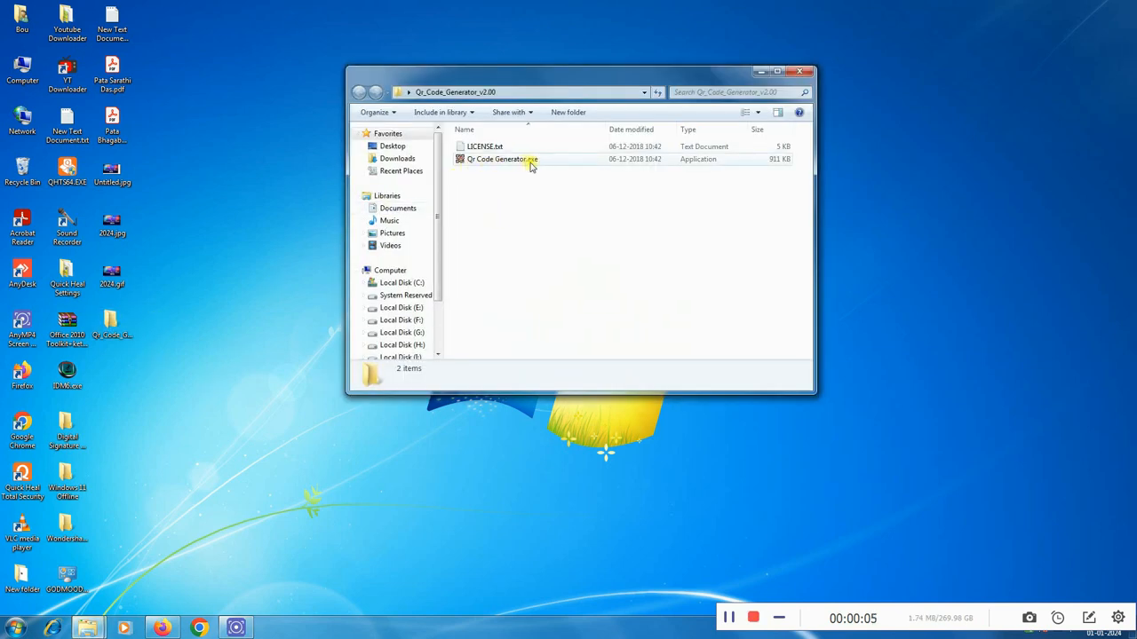
click(502, 158)
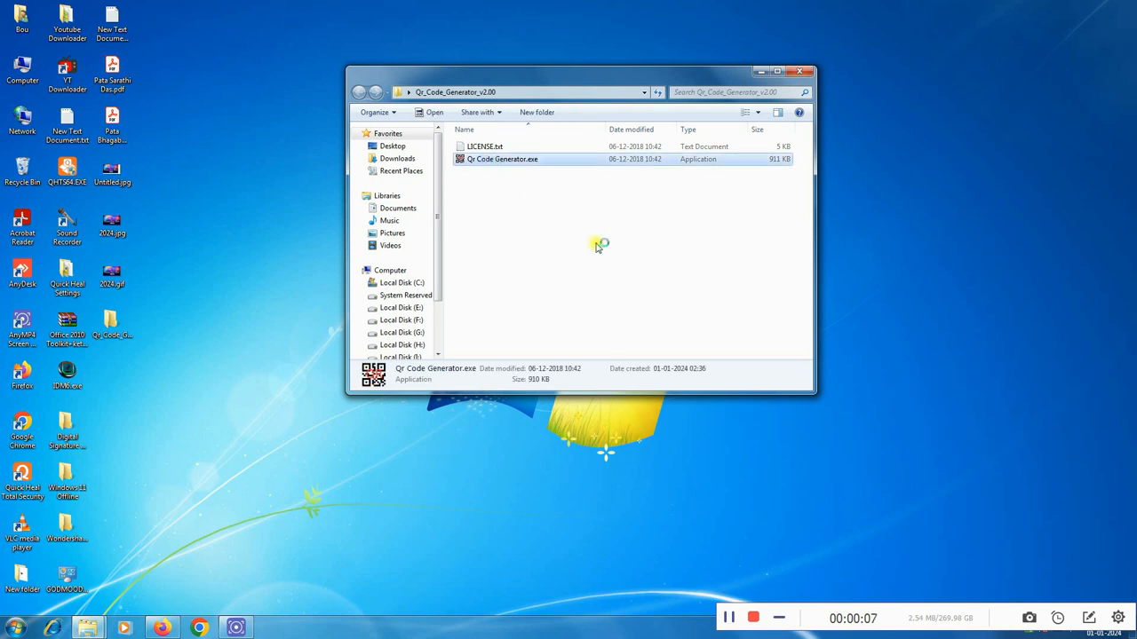
double_click(502, 159)
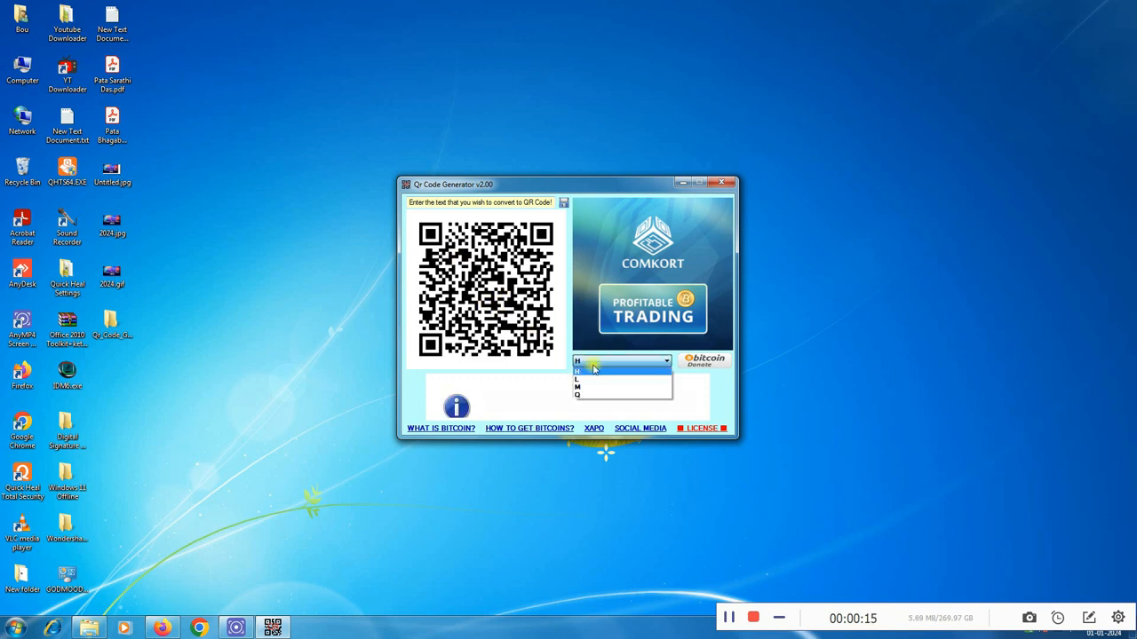
Step: Set the error correction level to Q and bring up Firefox from the taskbar
click(579, 394)
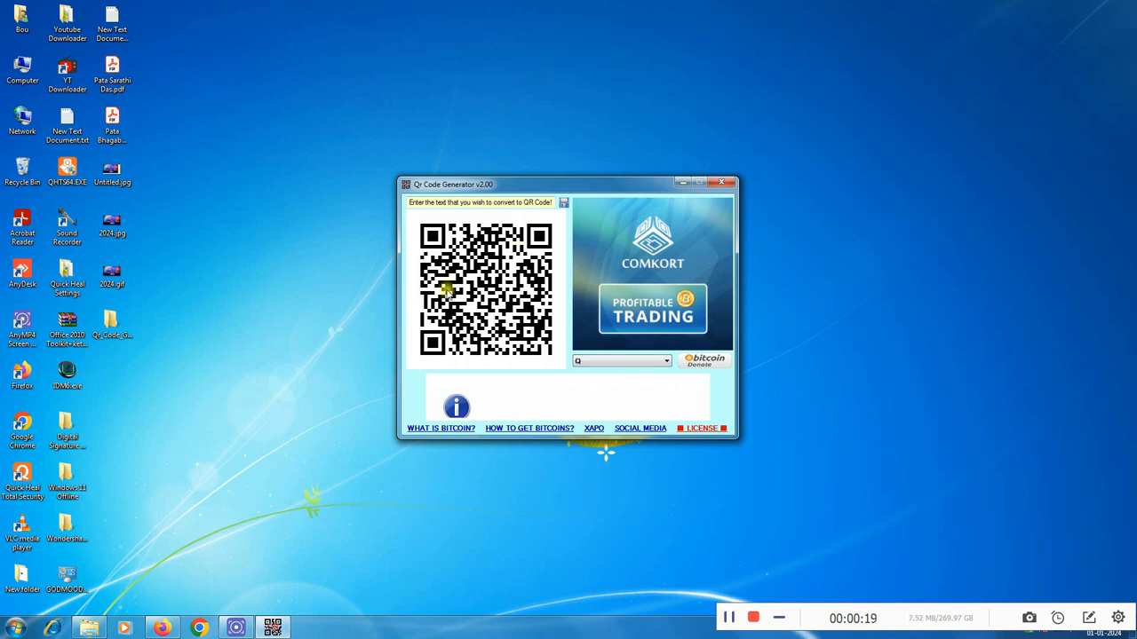
mouse_move(545, 283)
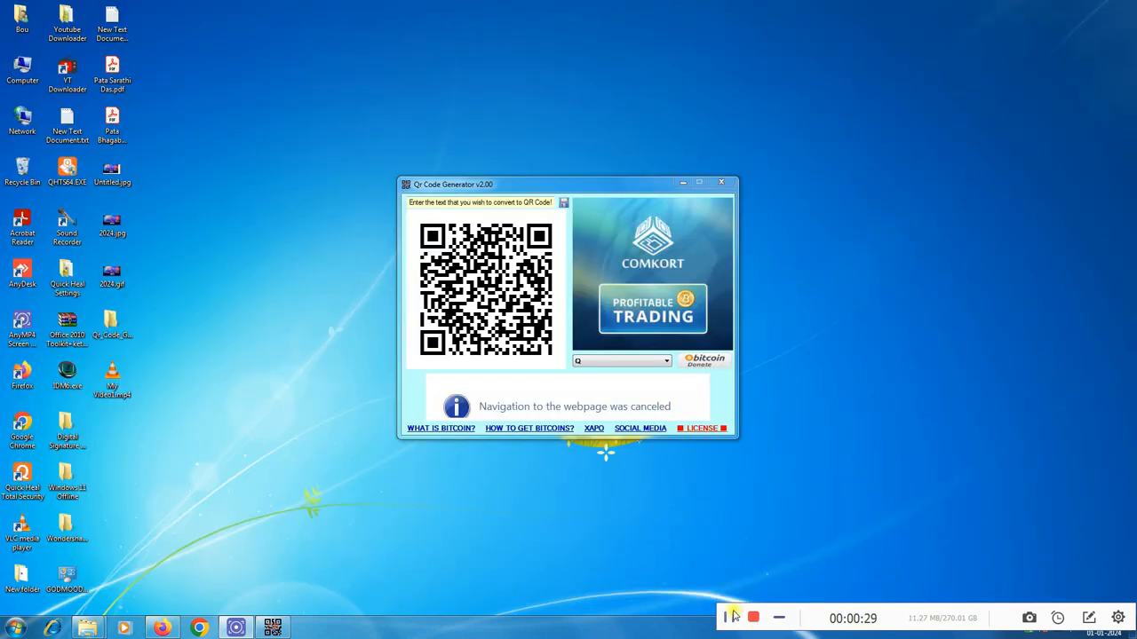
click(161, 627)
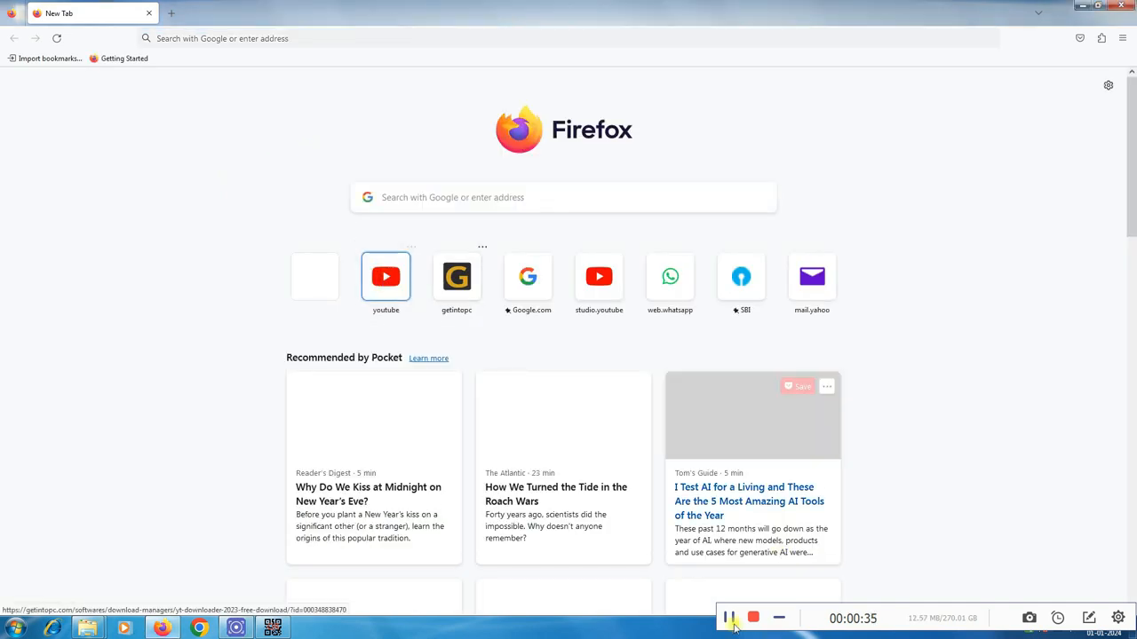
Step: Go from the YouTube homepage's account avatar menu into YouTube Studio
click(385, 276)
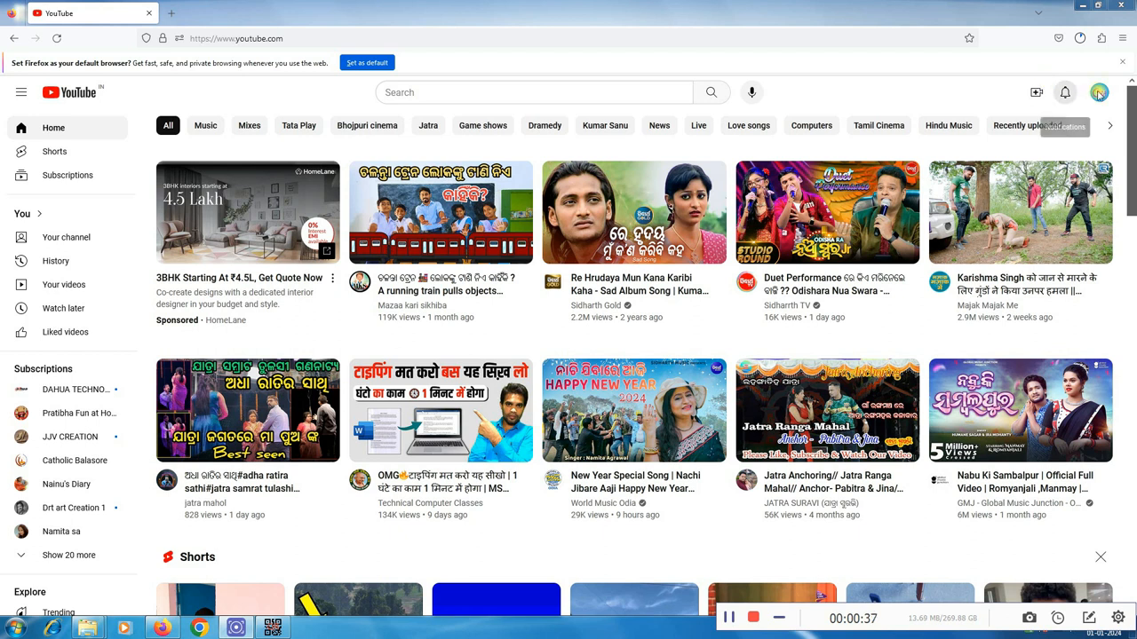
click(1098, 92)
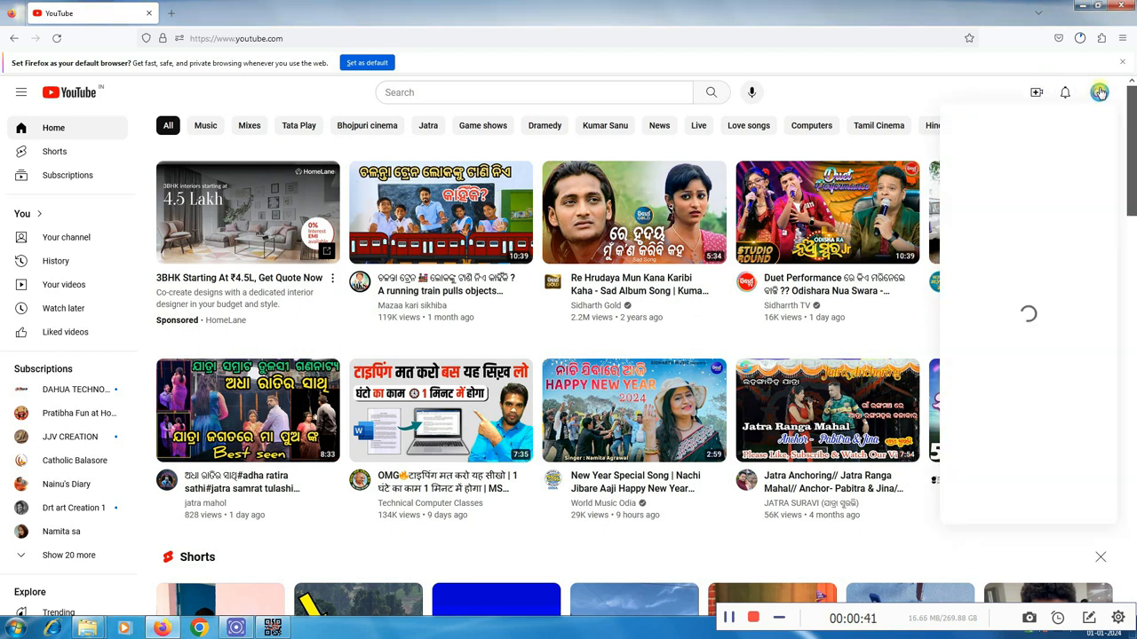
click(1099, 92)
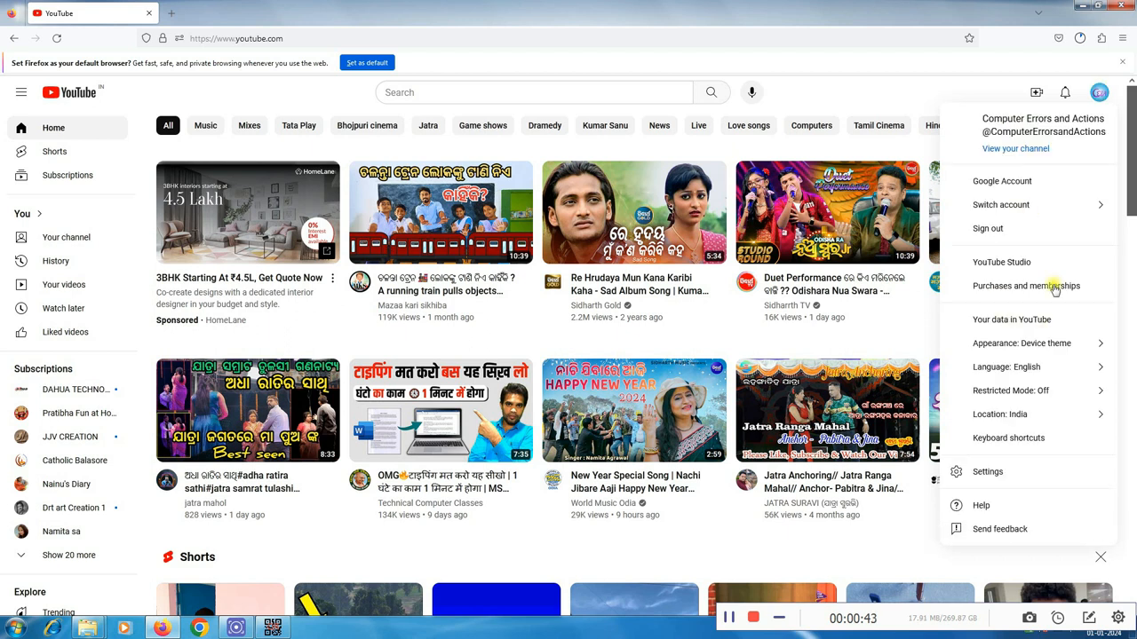
click(1002, 261)
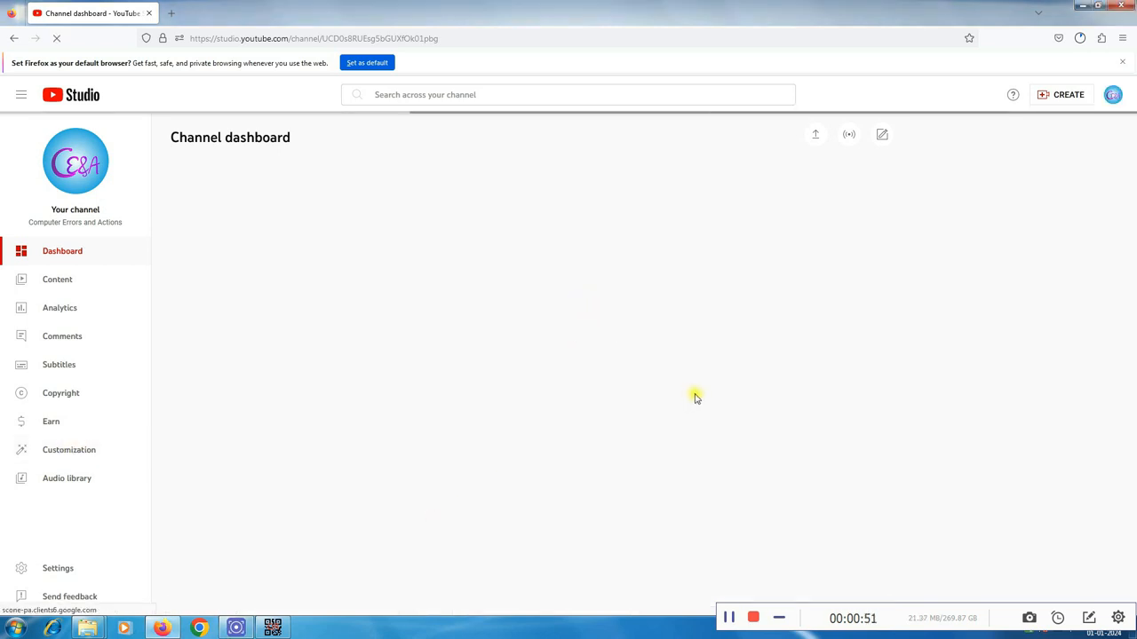
click(68, 449)
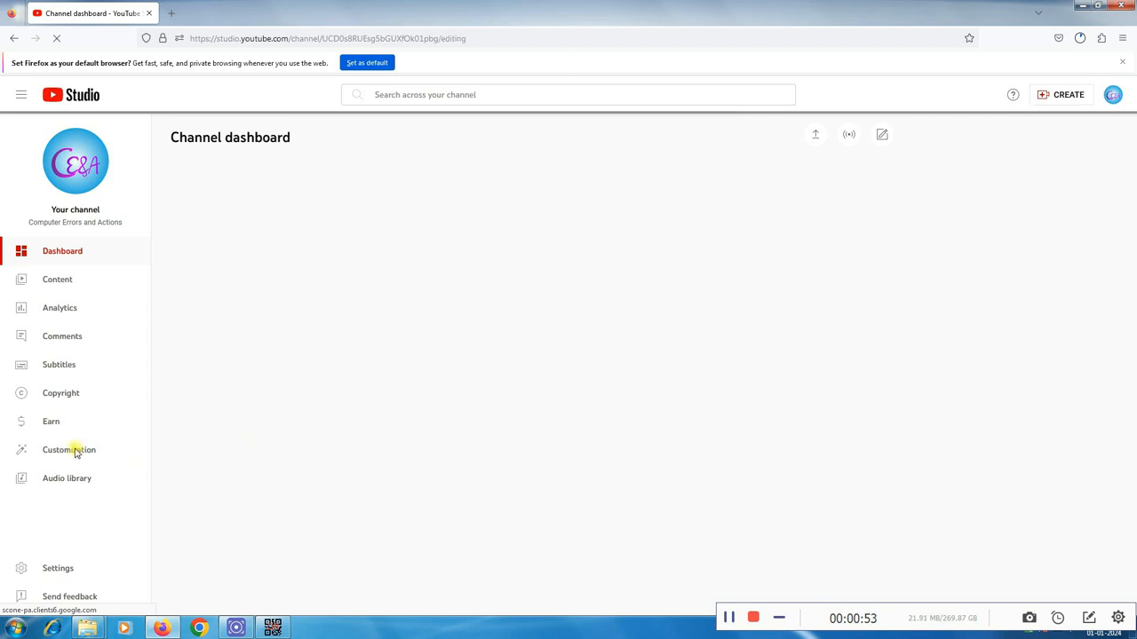
Step: Copy the Channel URL from Customization > Basic info
click(68, 449)
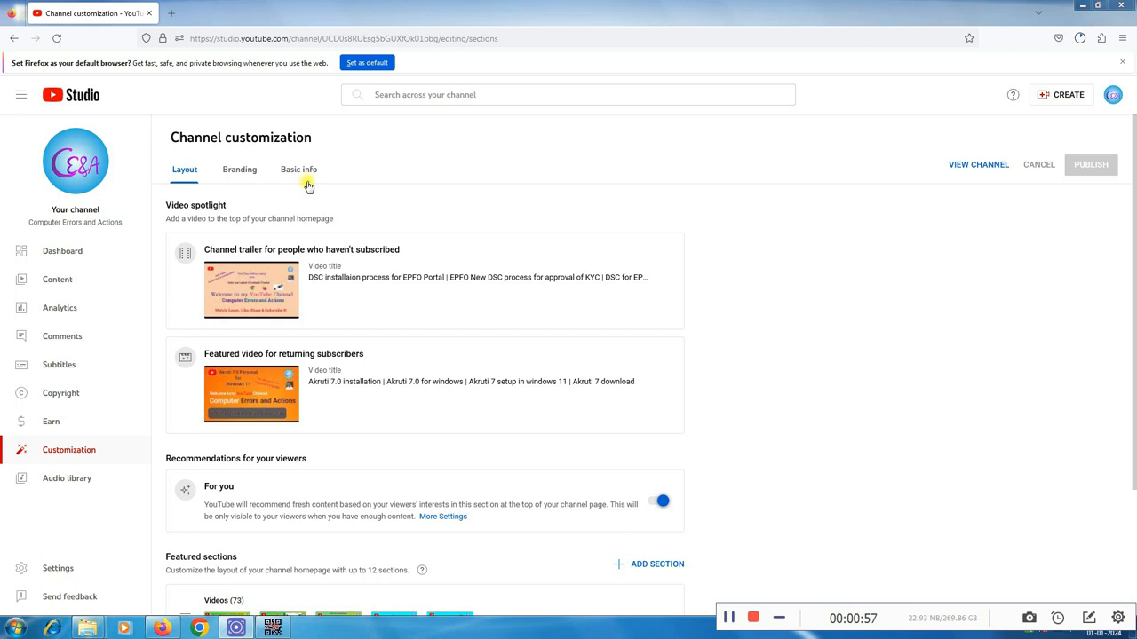
click(298, 170)
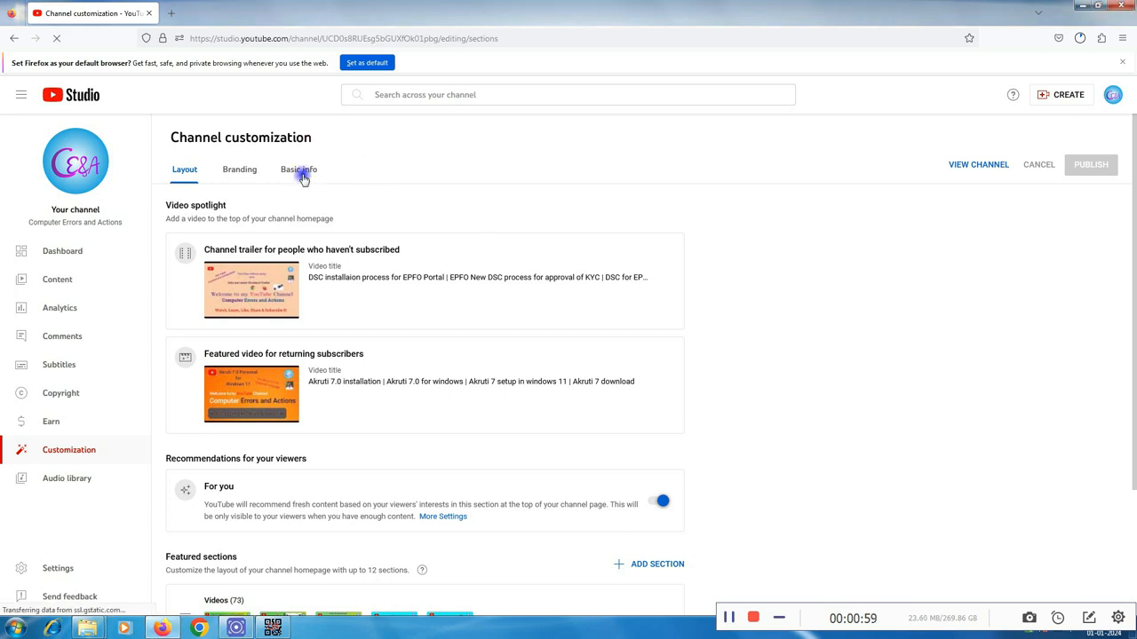
click(299, 170)
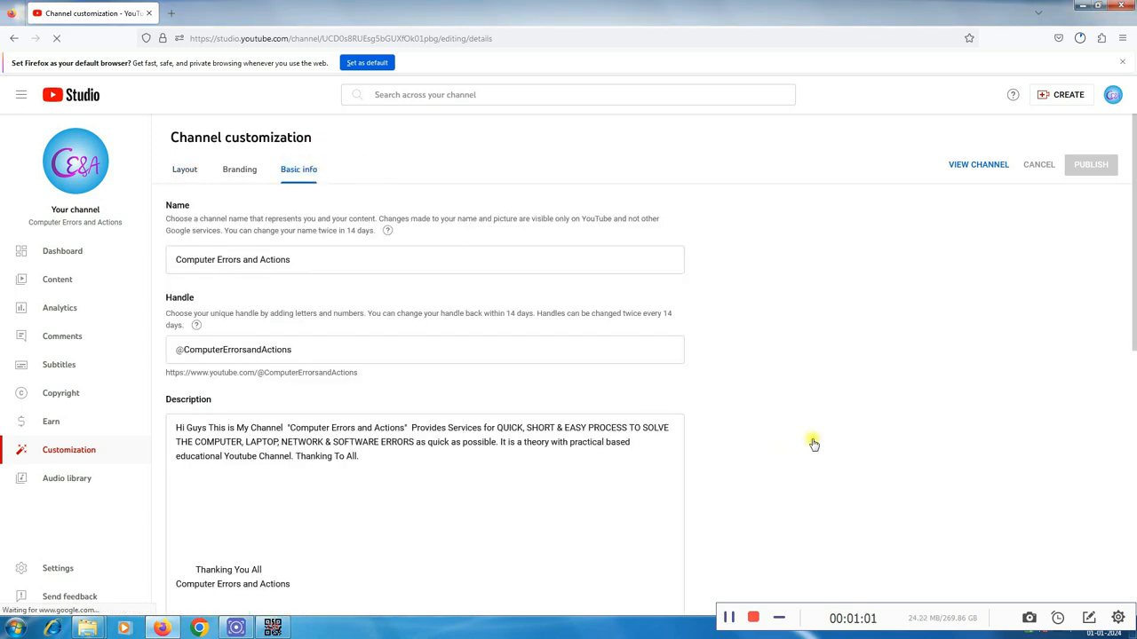
scroll(down, 3)
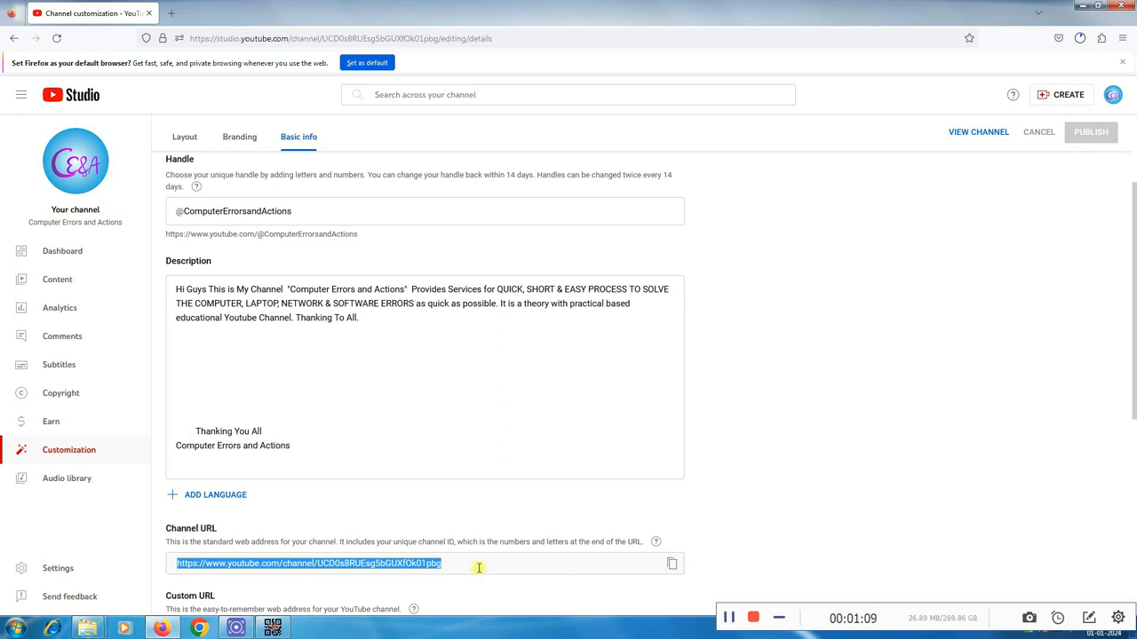
mouse_move(266, 570)
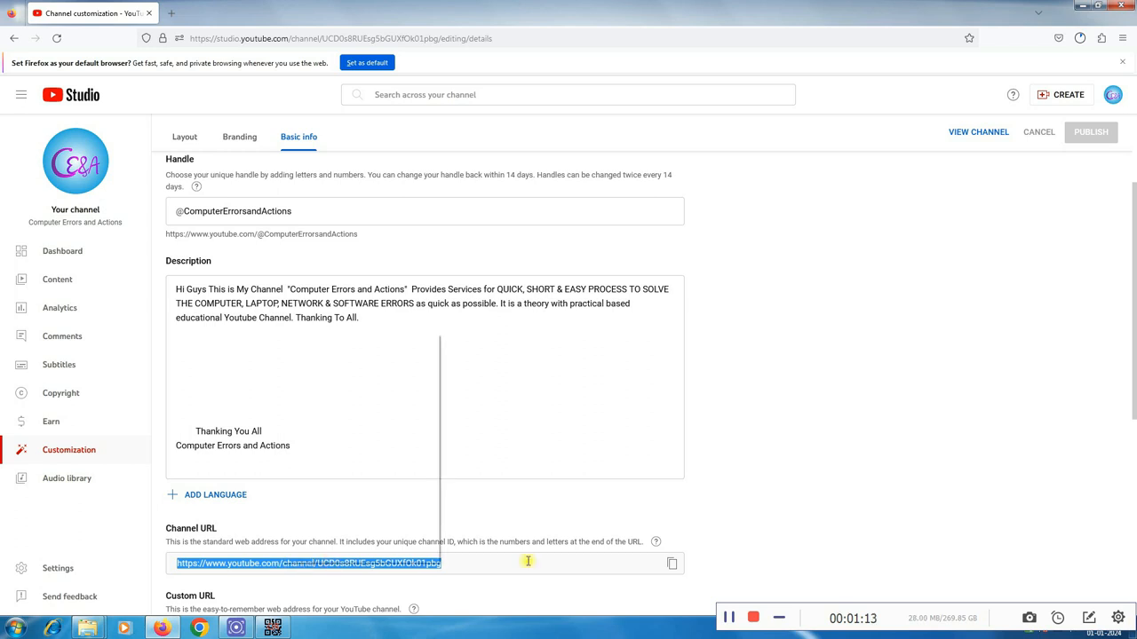
right_click(306, 563)
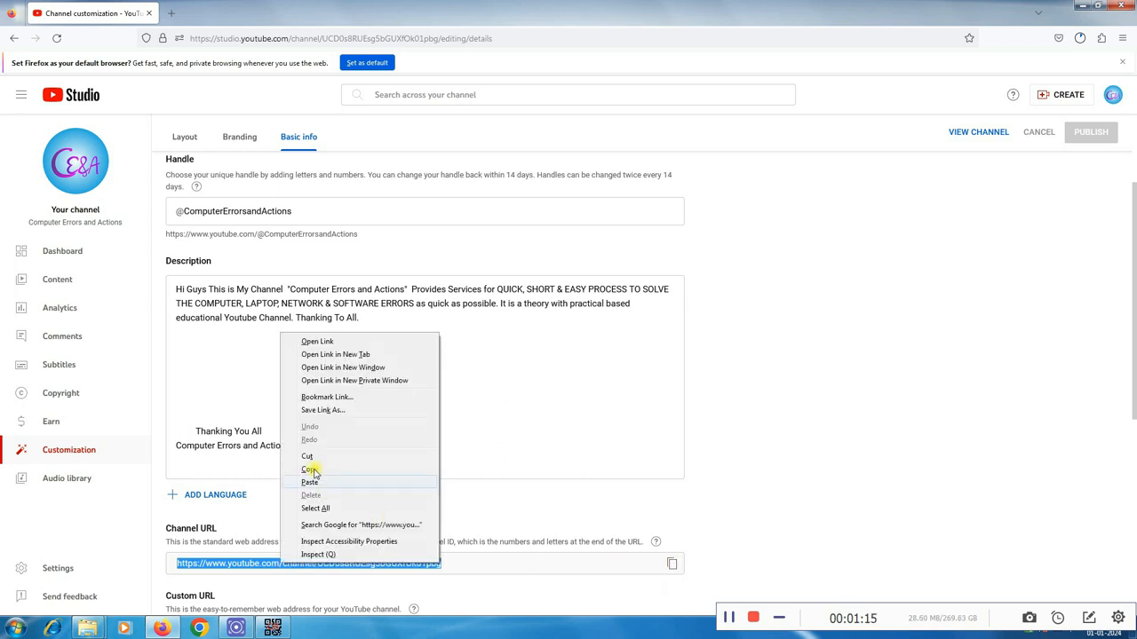
click(308, 468)
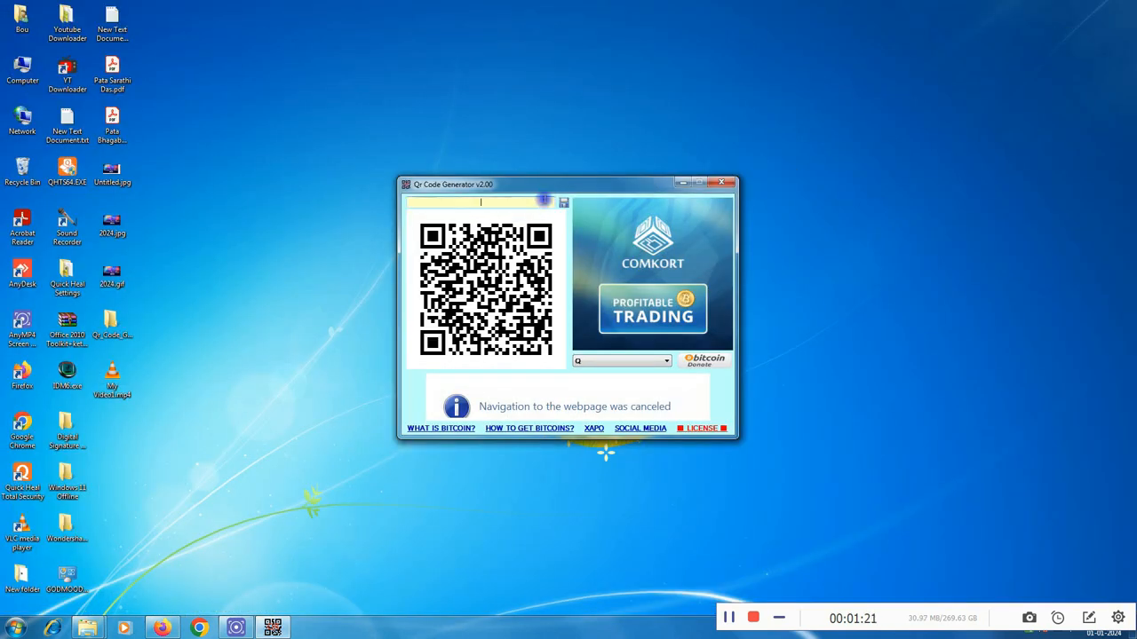
Step: Paste the copied channel URL into the QR text box and bring up Save As
right_click(484, 202)
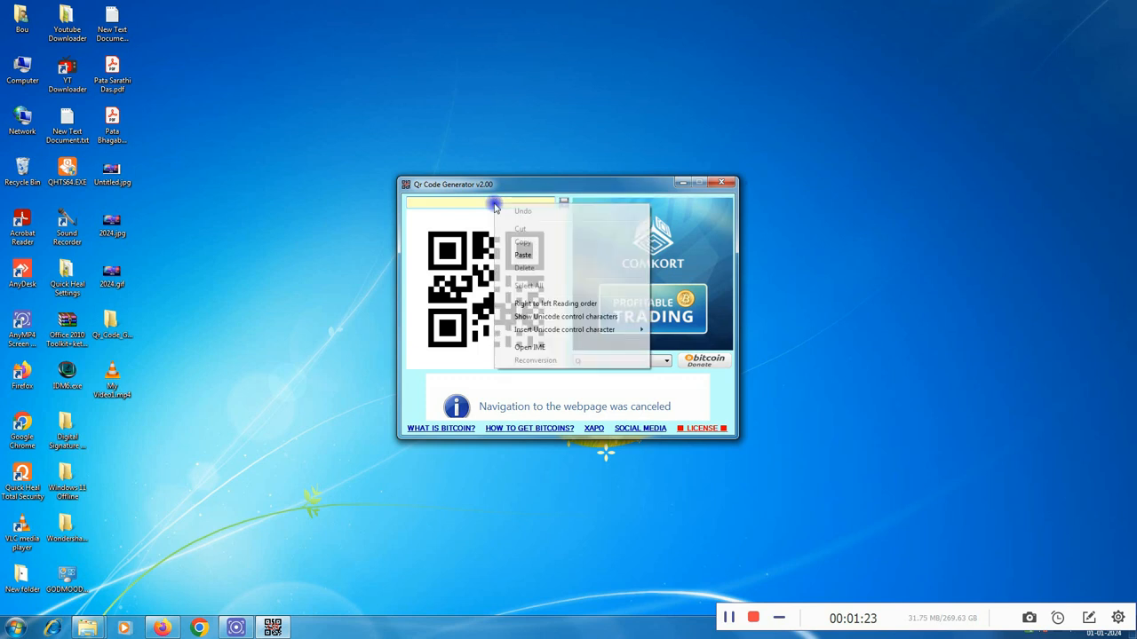
click(523, 255)
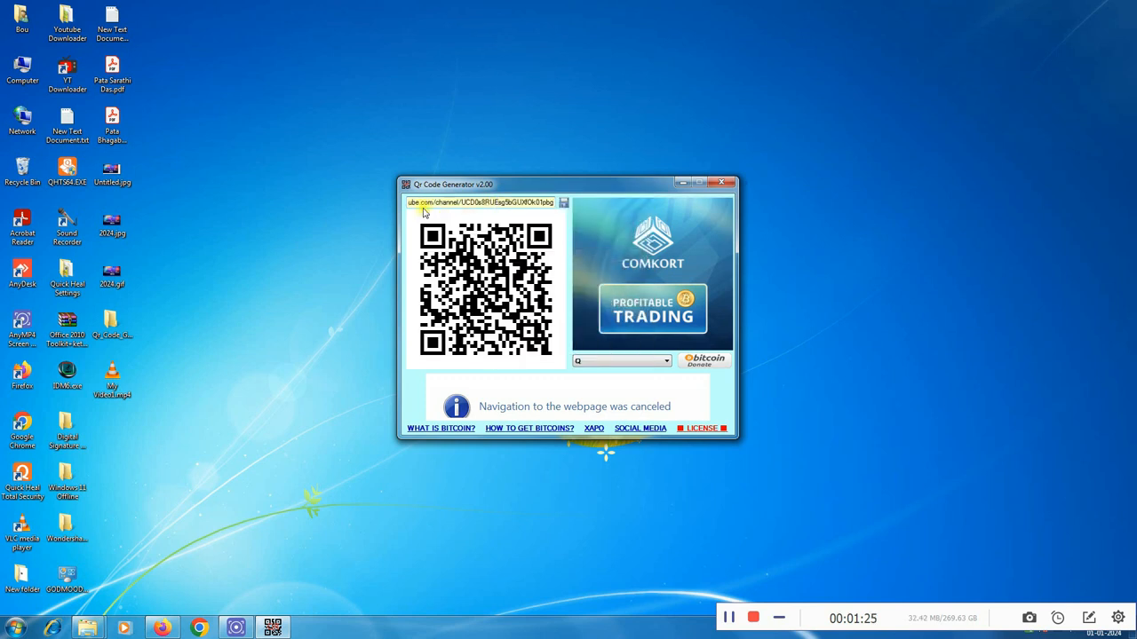
mouse_move(555, 302)
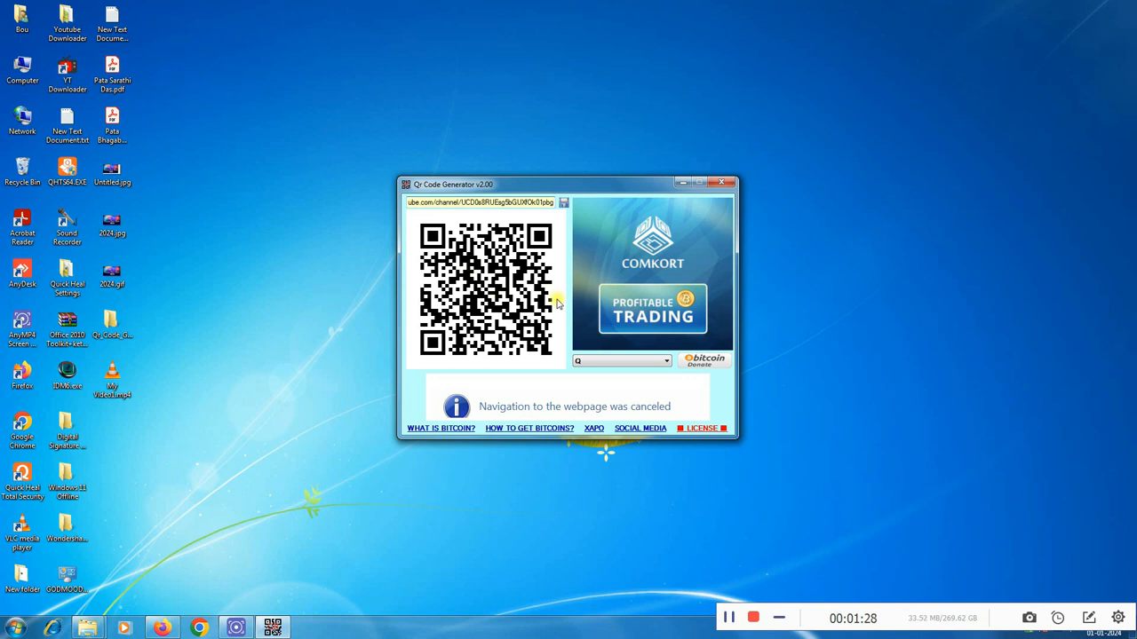
mouse_move(582, 364)
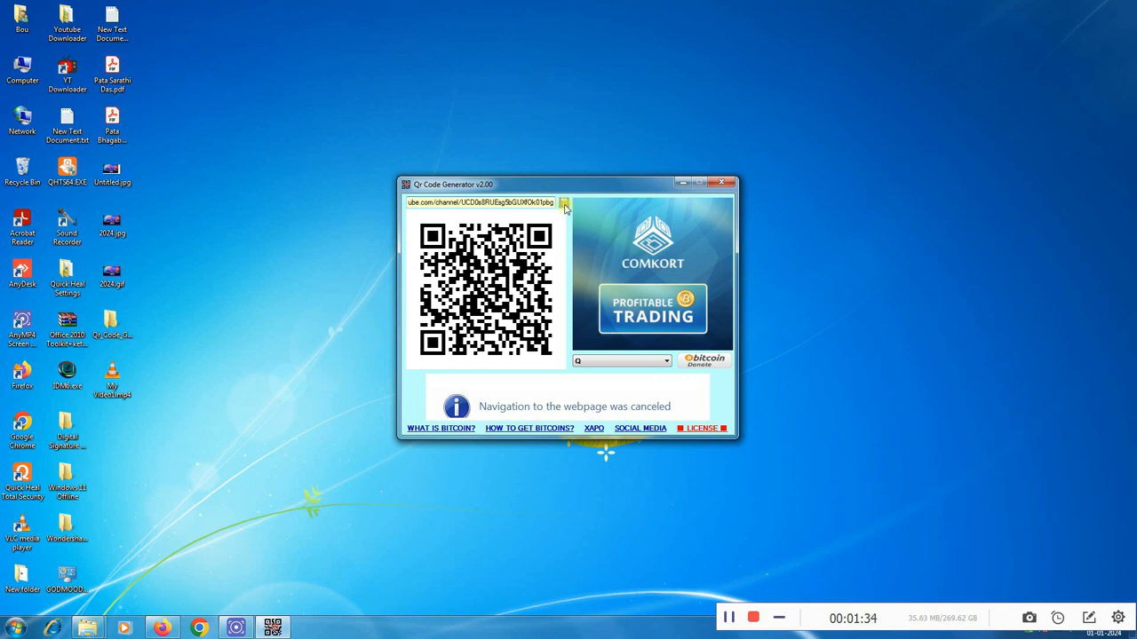
click(564, 205)
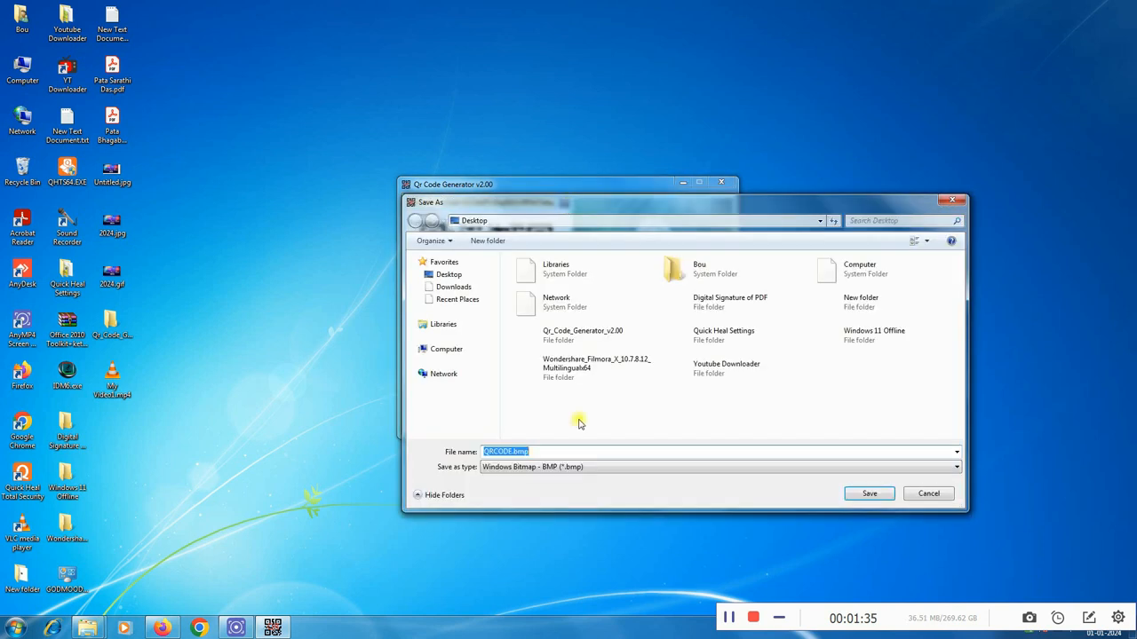
Step: Save the QR code to the desktop as a JPEG named 'Channel Qr Code'
click(955, 466)
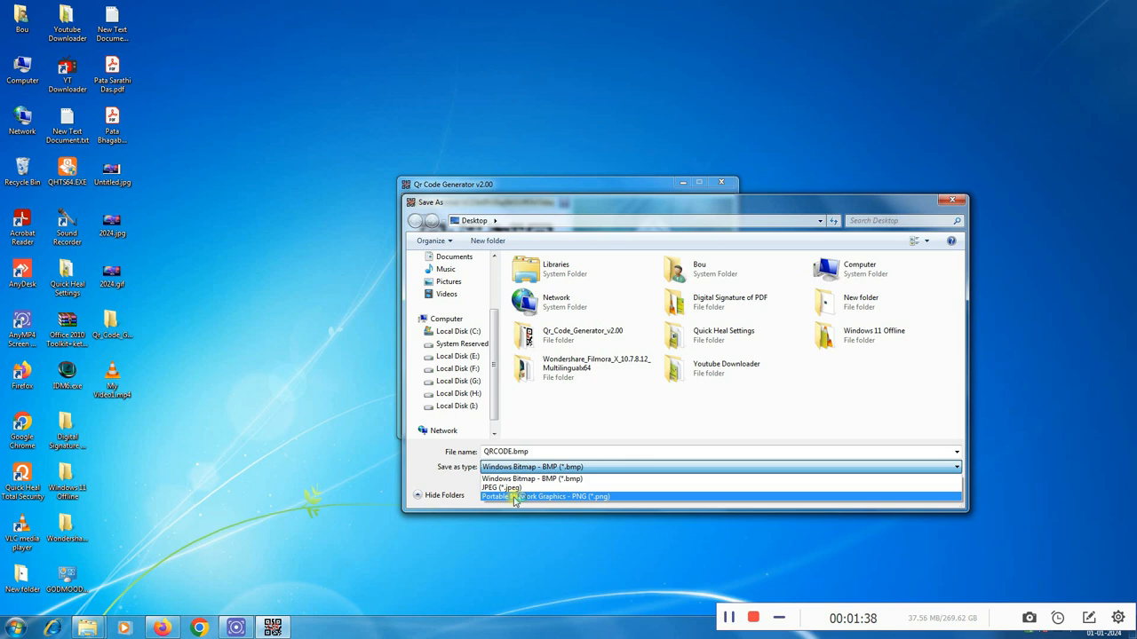
click(501, 487)
text(Cha)
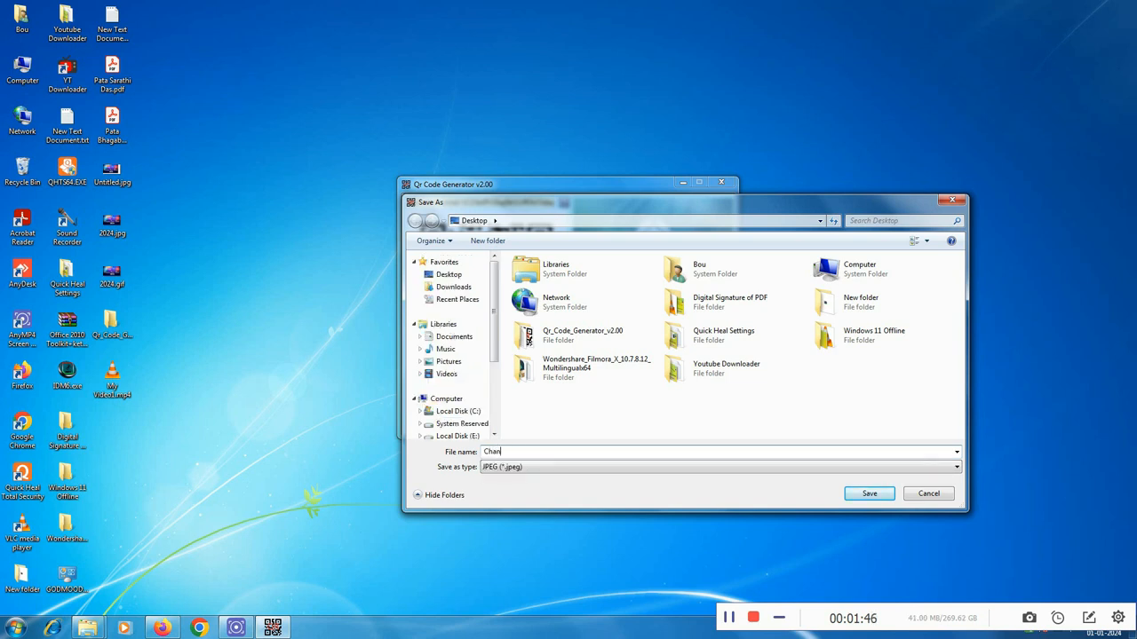
text(ne)
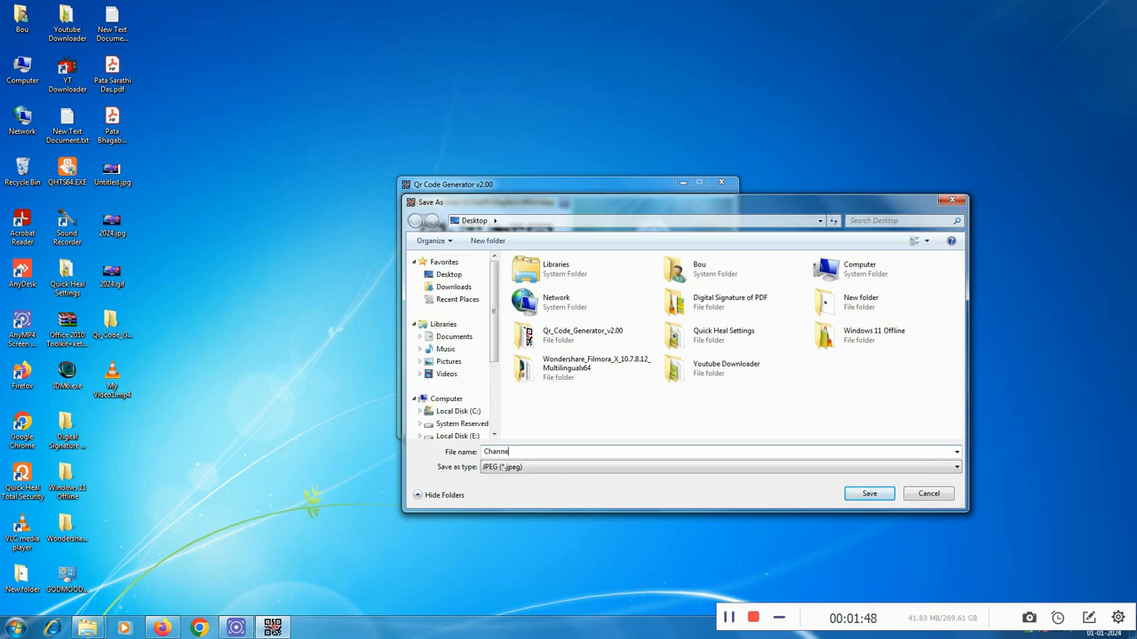
text(l)
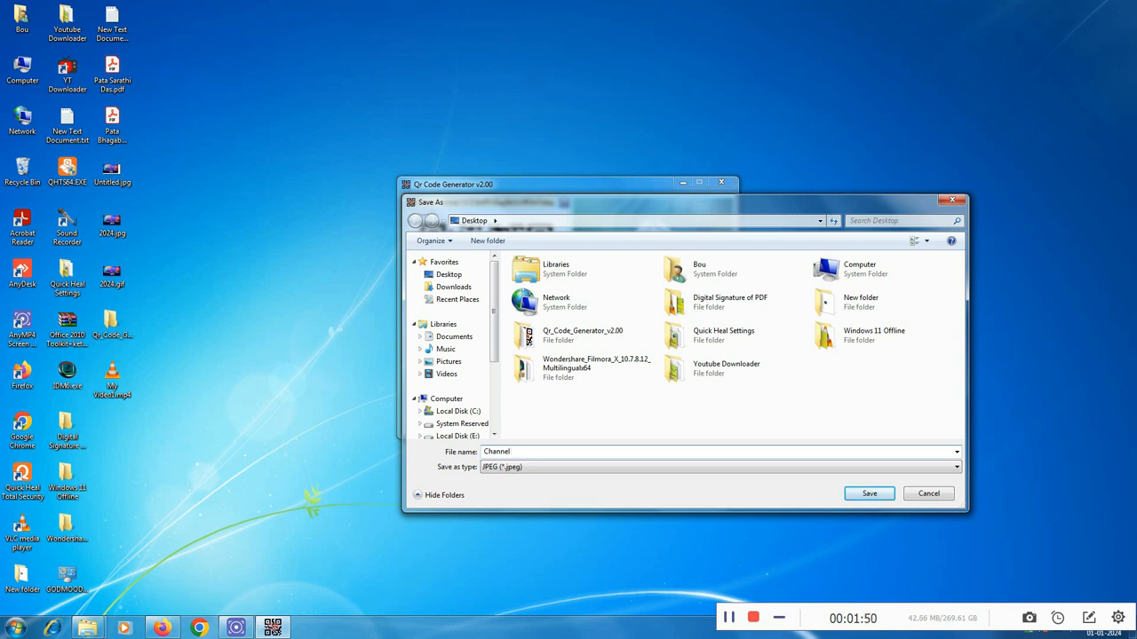
text(Qr)
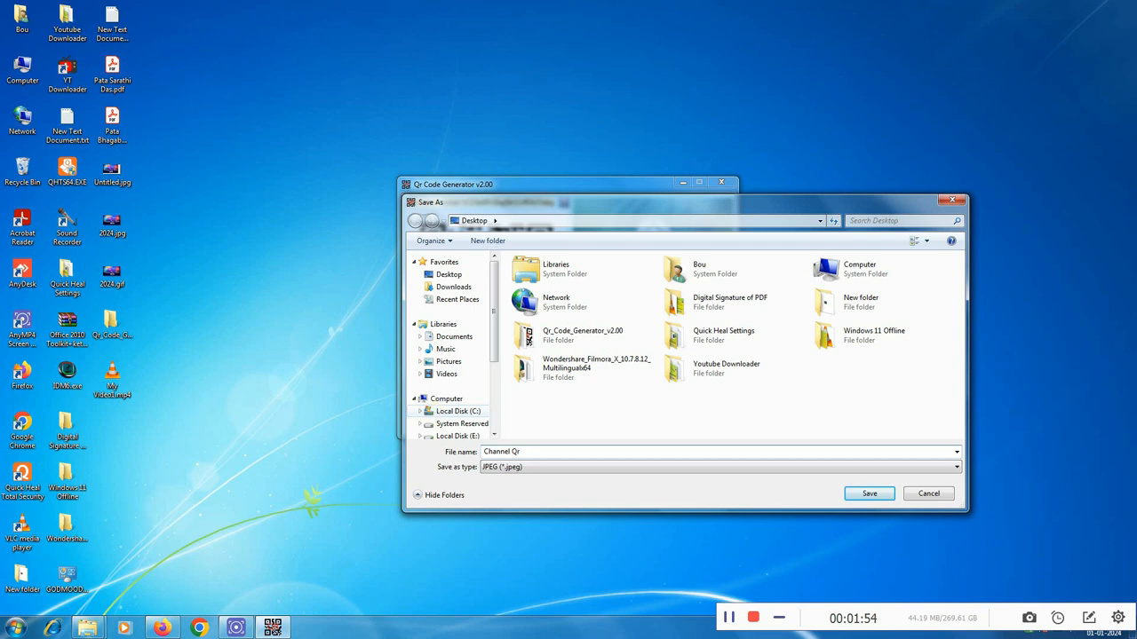
text(Code)
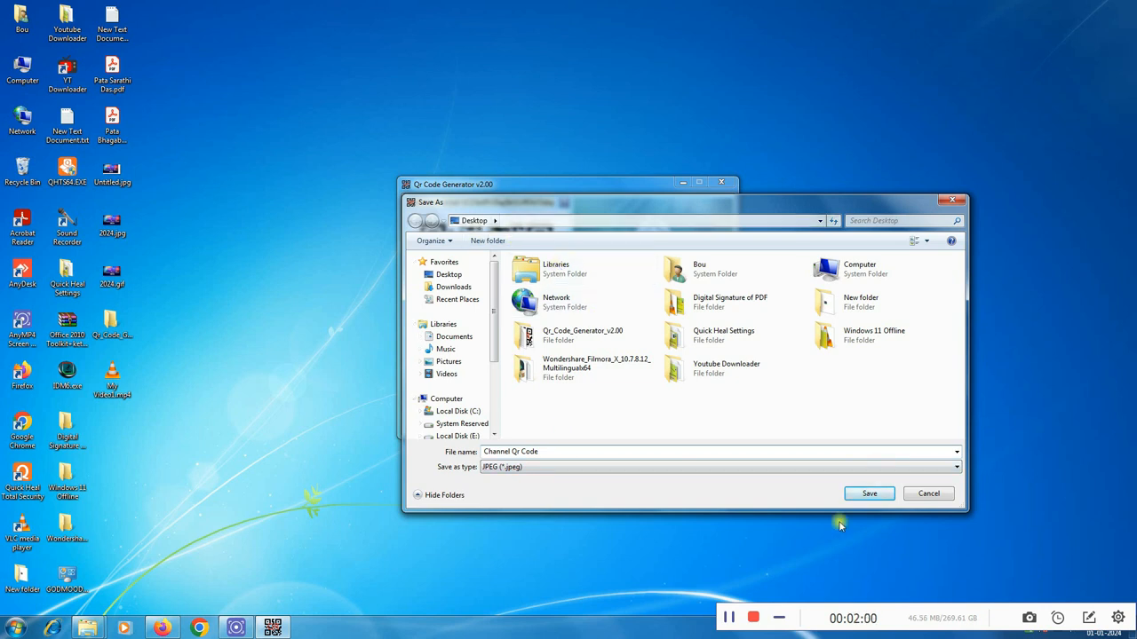
click(869, 494)
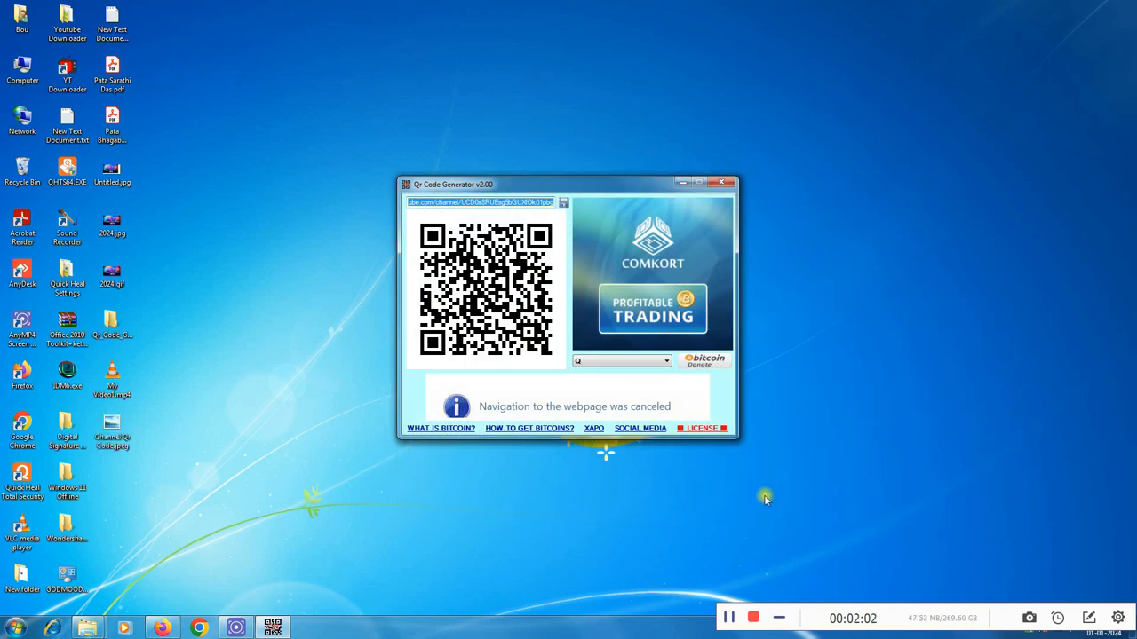
mouse_move(112, 430)
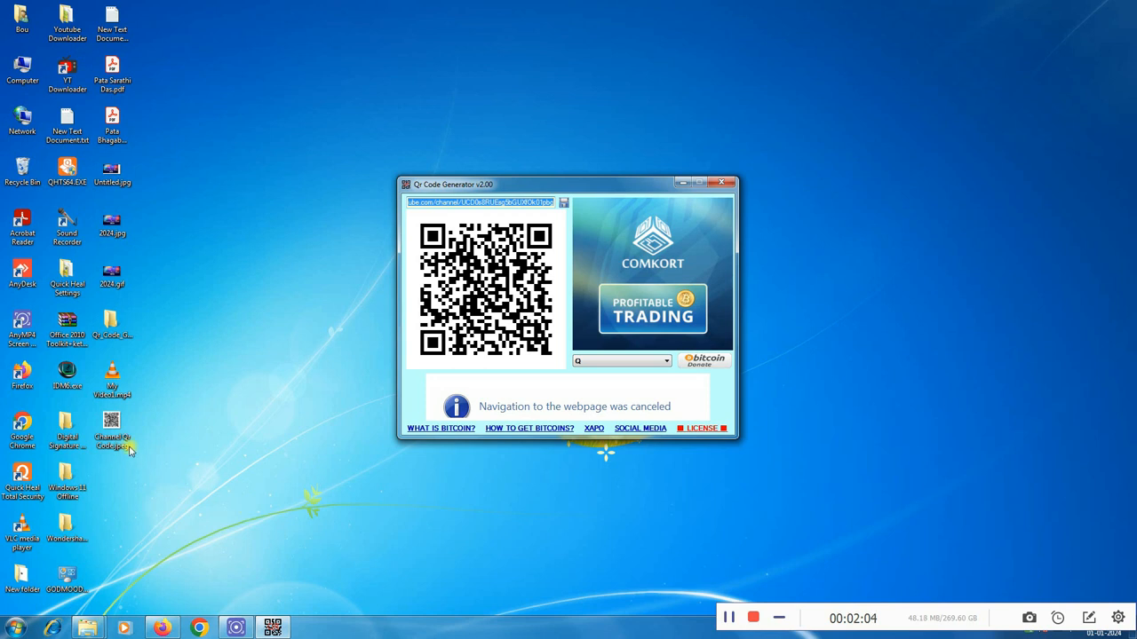
mouse_move(769, 220)
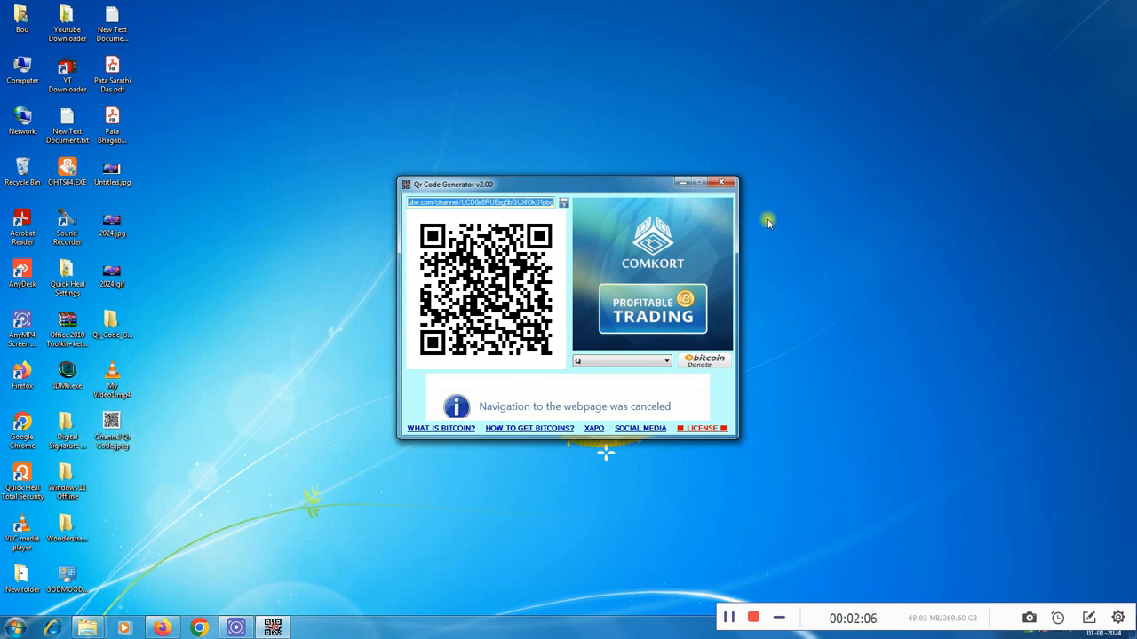
Step: Open the saved Channel Qr Code.jpeg in Windows Photo Viewer
click(721, 183)
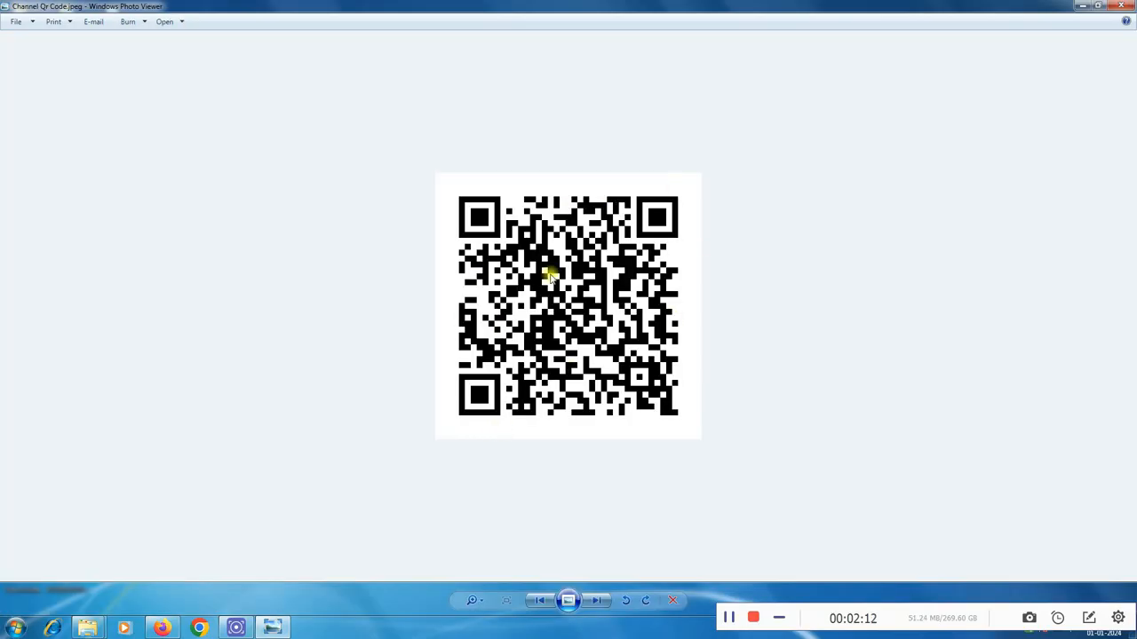
mouse_move(504, 375)
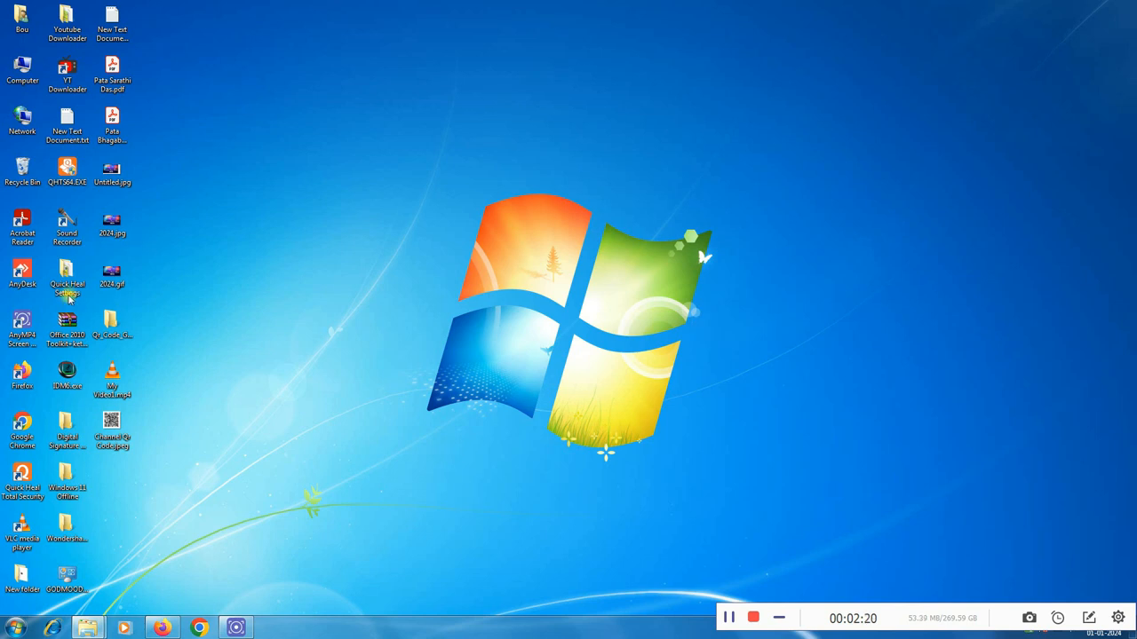
Step: Relaunch Qr Code Generator from its folder and close the folder window
double_click(112, 324)
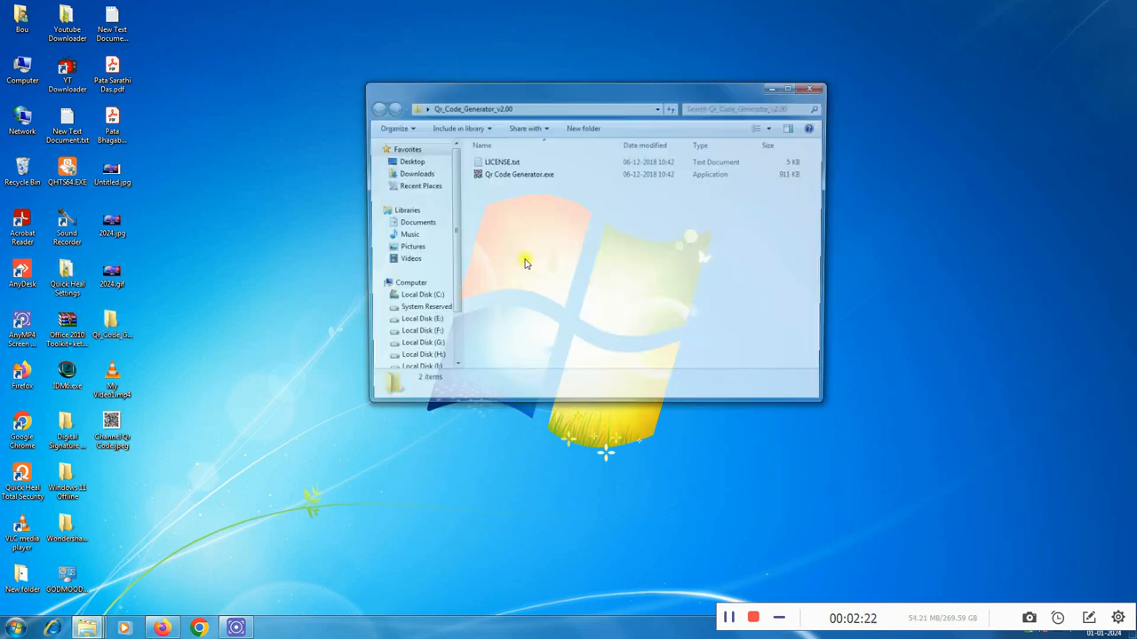
click(518, 173)
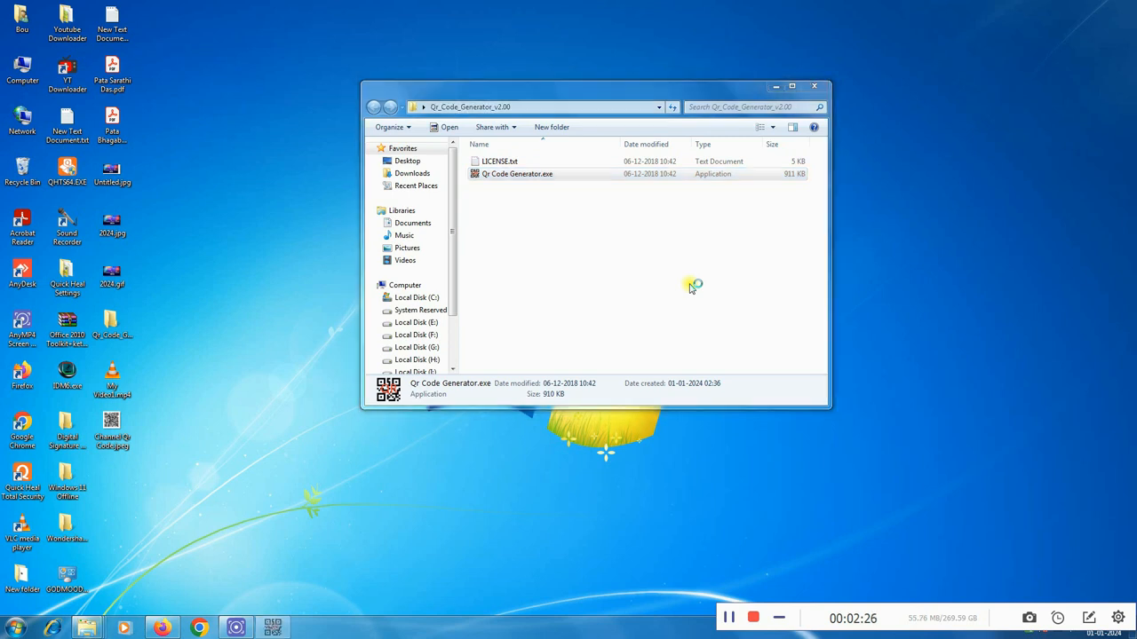
double_click(517, 173)
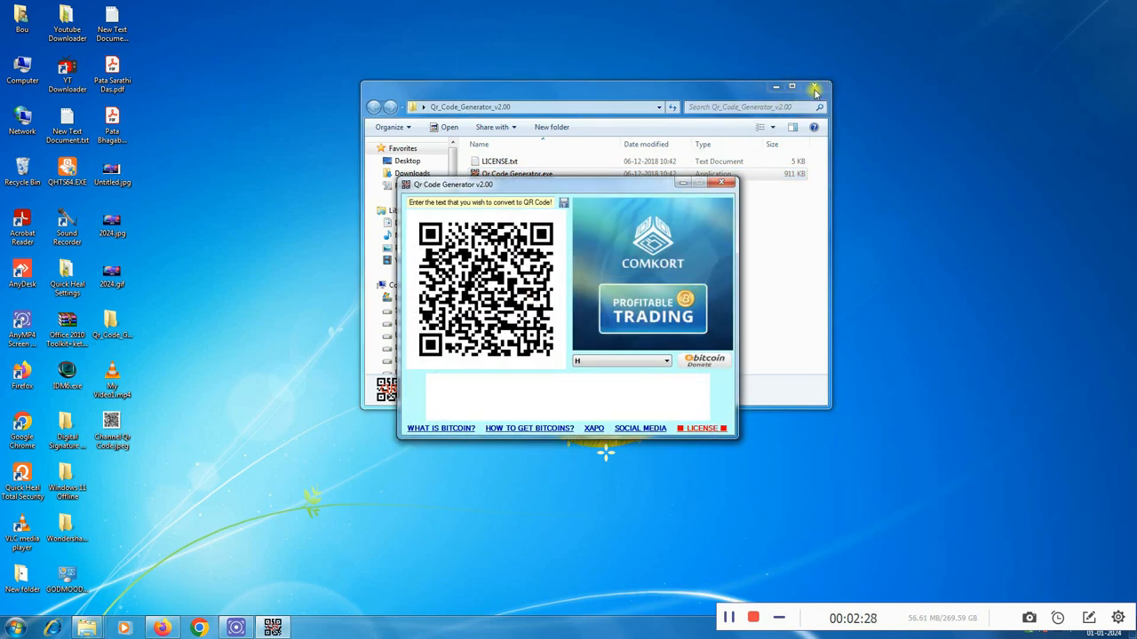
click(814, 92)
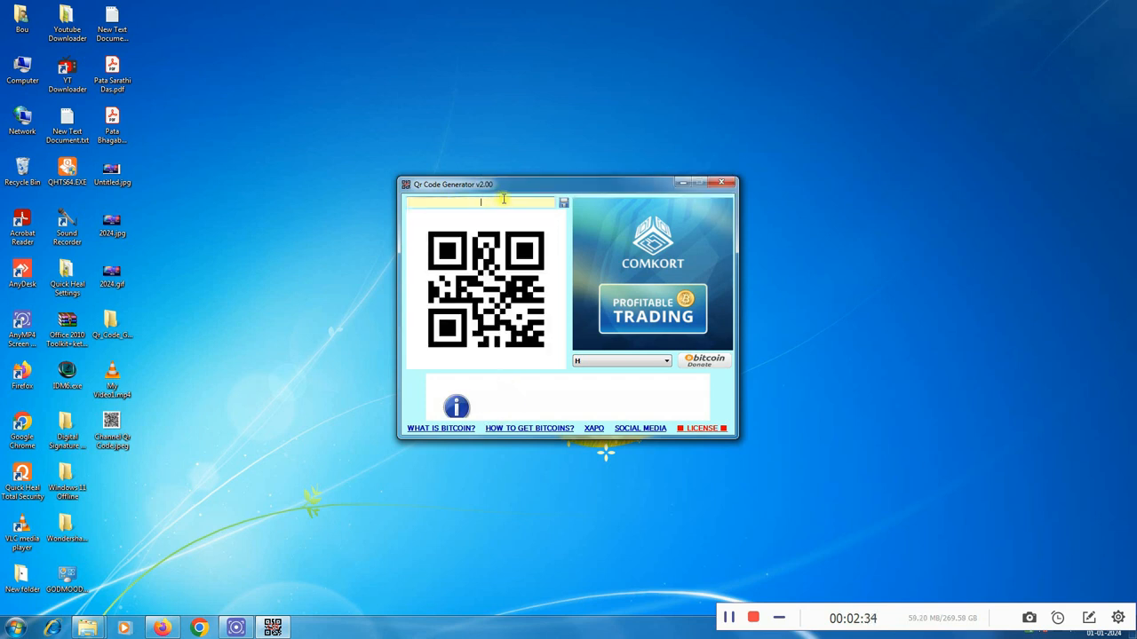
Step: Encode the number 45214785 as a QR code, then close the generator
text(4521478)
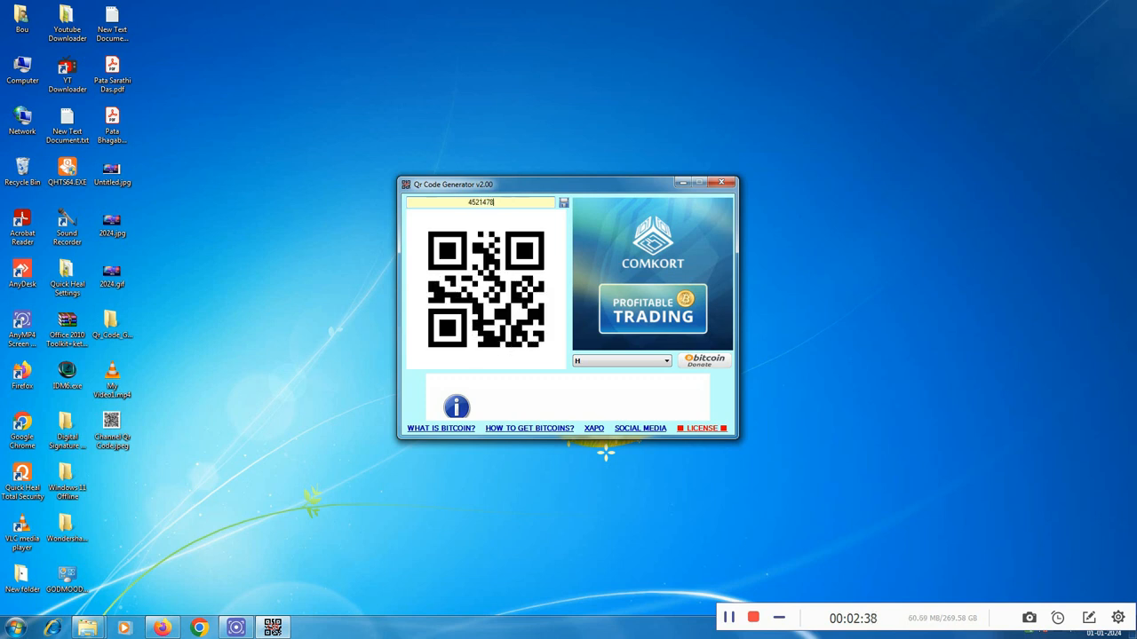
text(5)
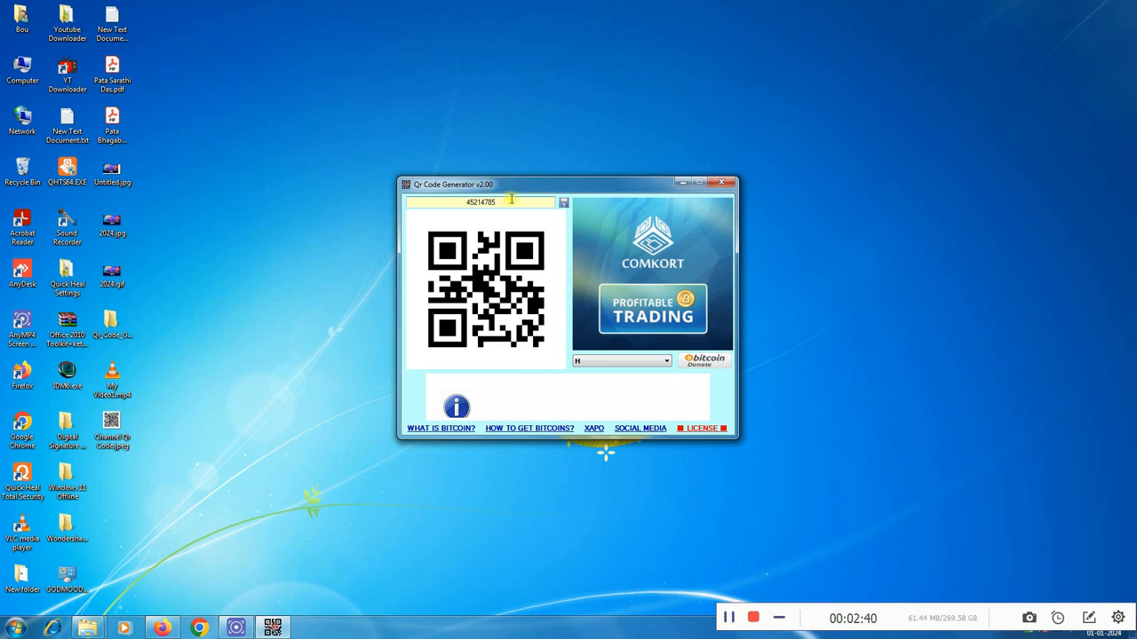
mouse_move(560, 273)
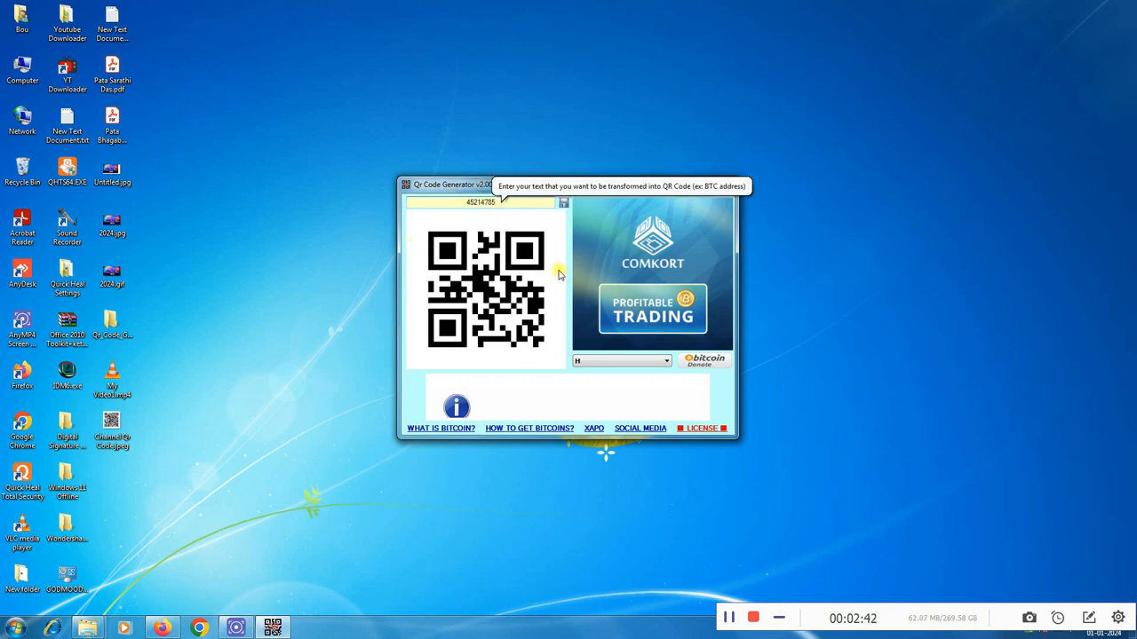
mouse_move(585, 362)
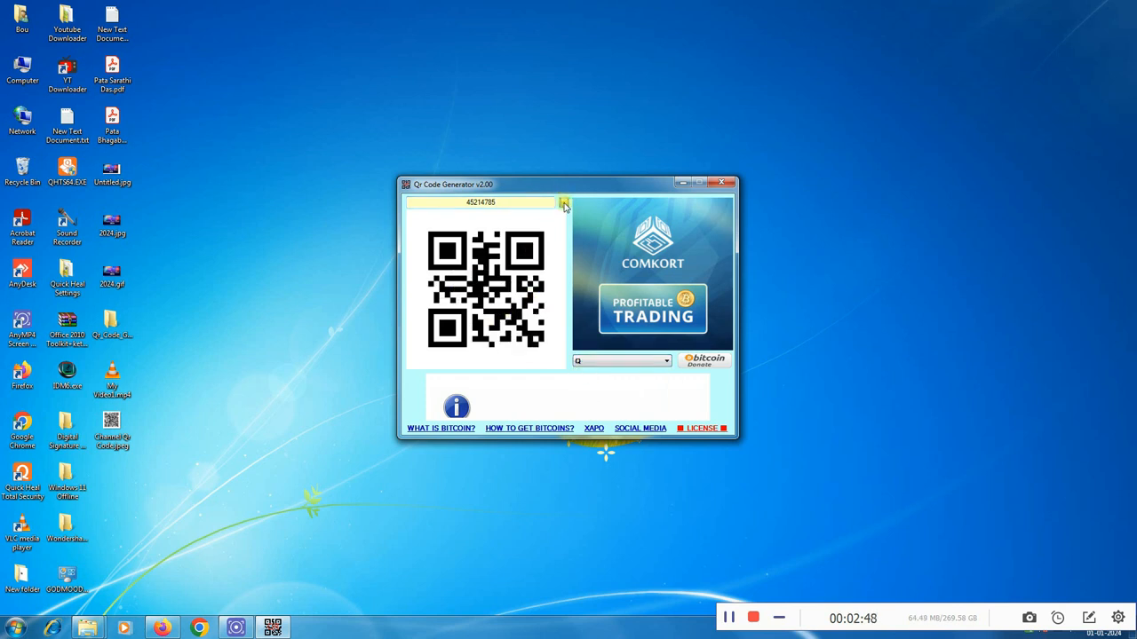
mouse_move(564, 204)
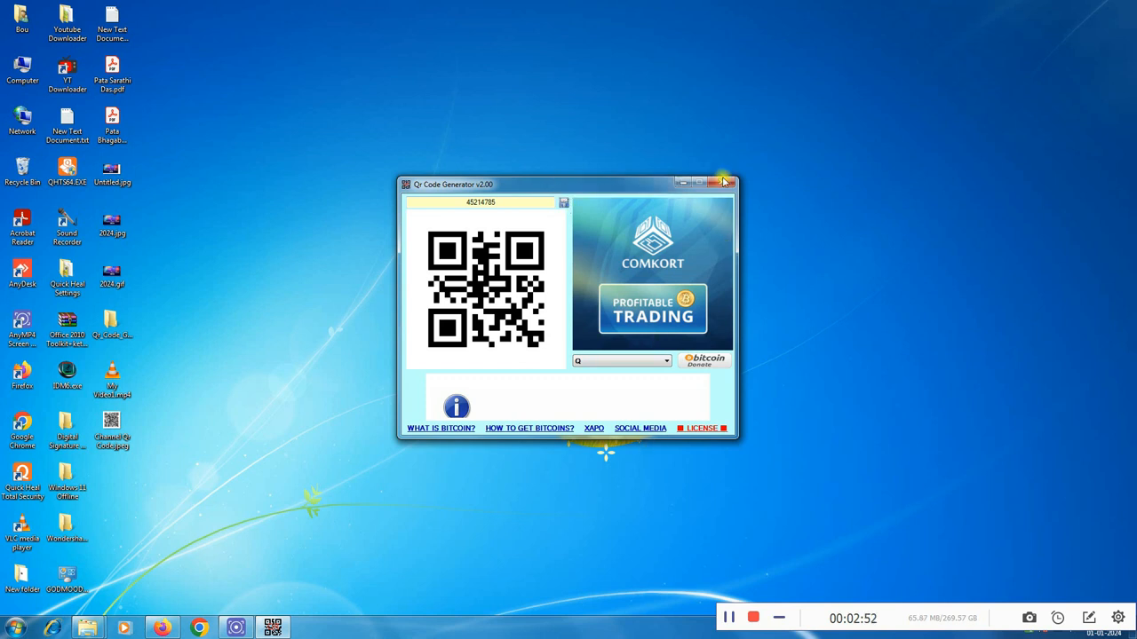
click(721, 183)
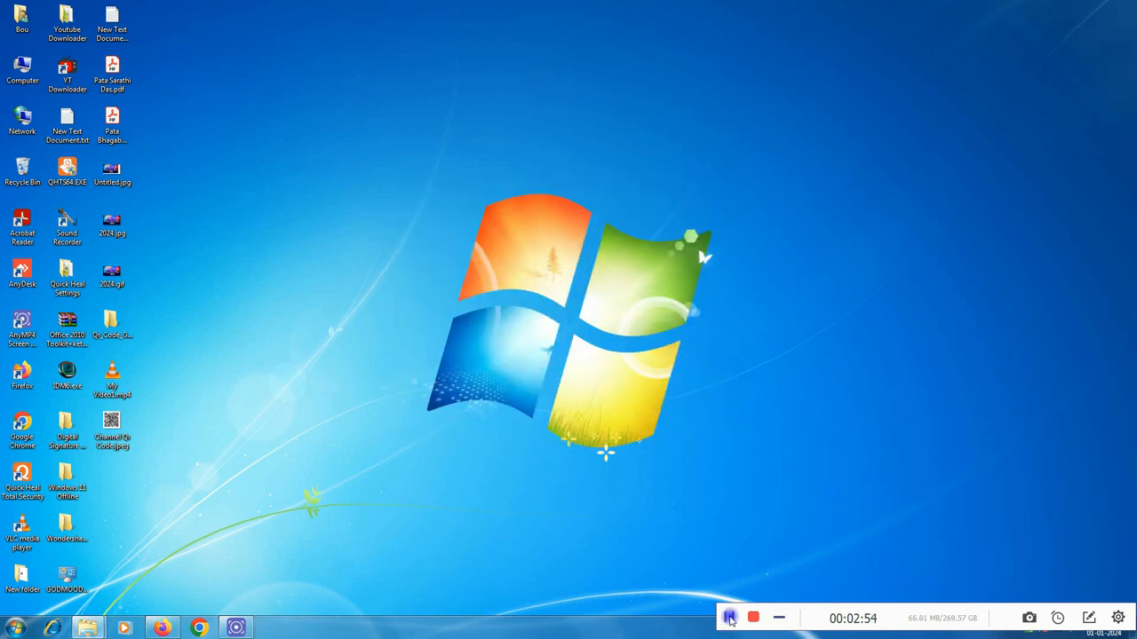